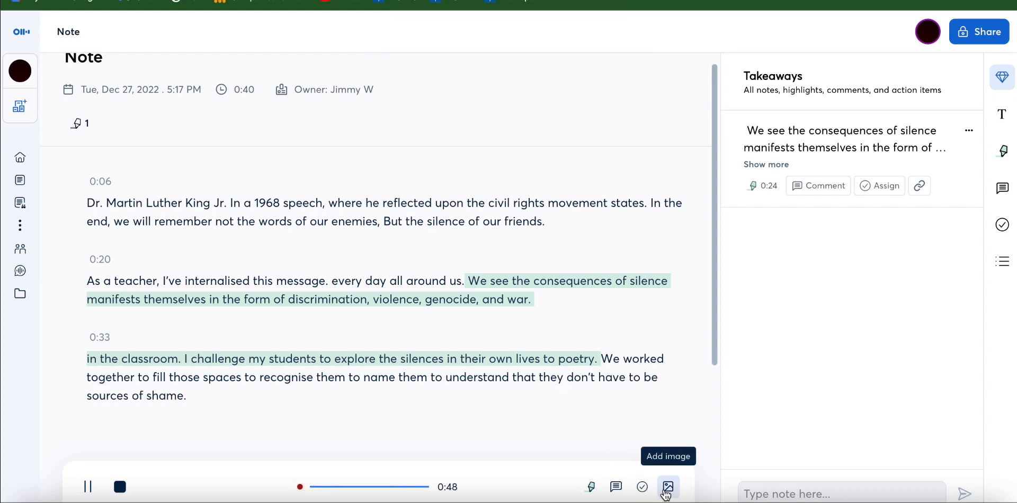
Follow the live transcript down to the 0:48 passage about classroom culture
scroll("down", 3)
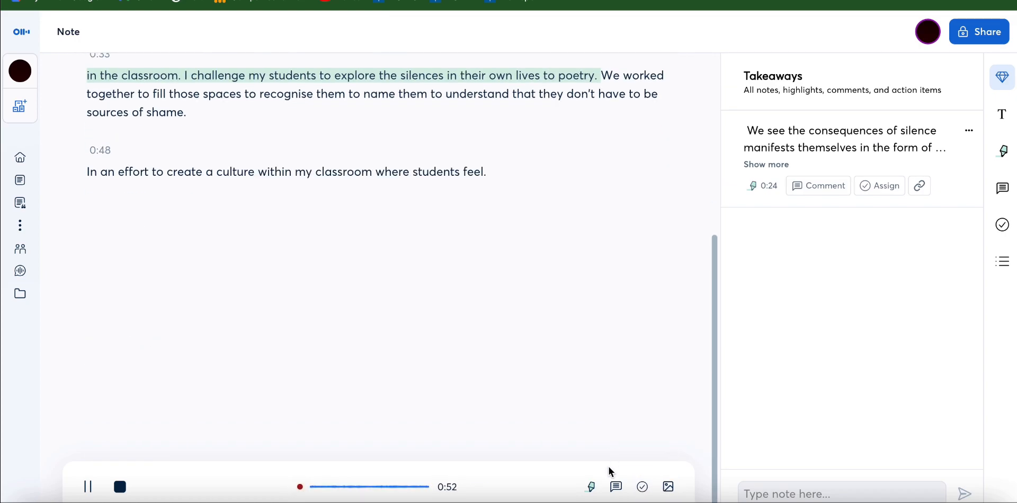
scroll("up", 3)
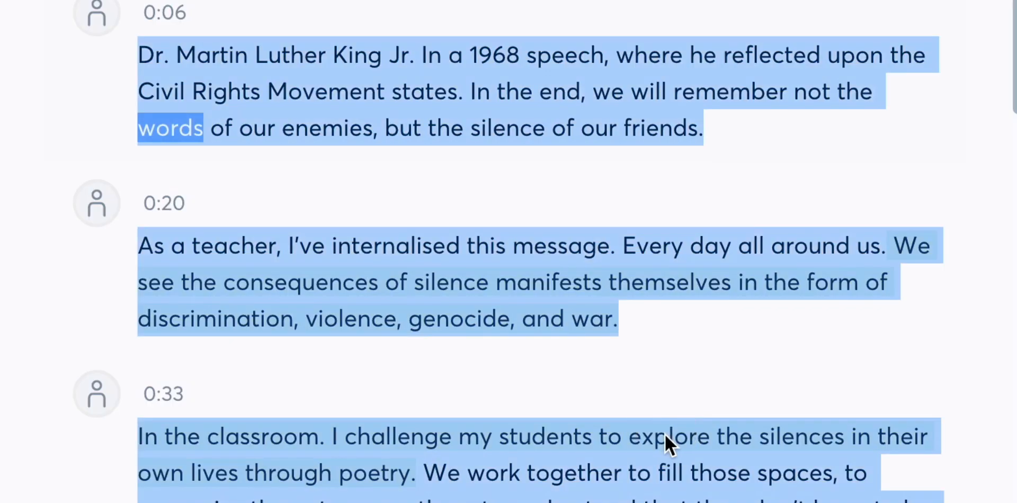
Scroll through the selected transcript to its final 4:08 passage before copying it
scroll("down", 3)
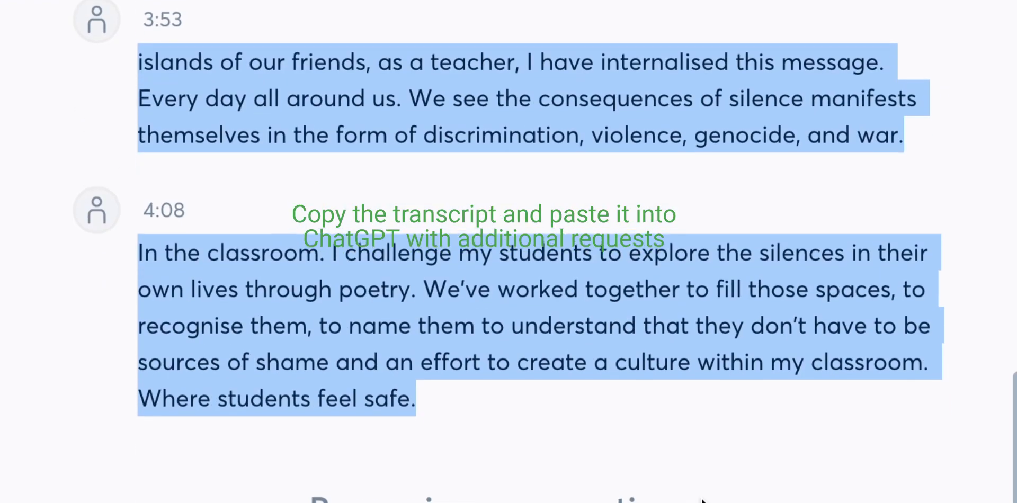
scroll("down", 3)
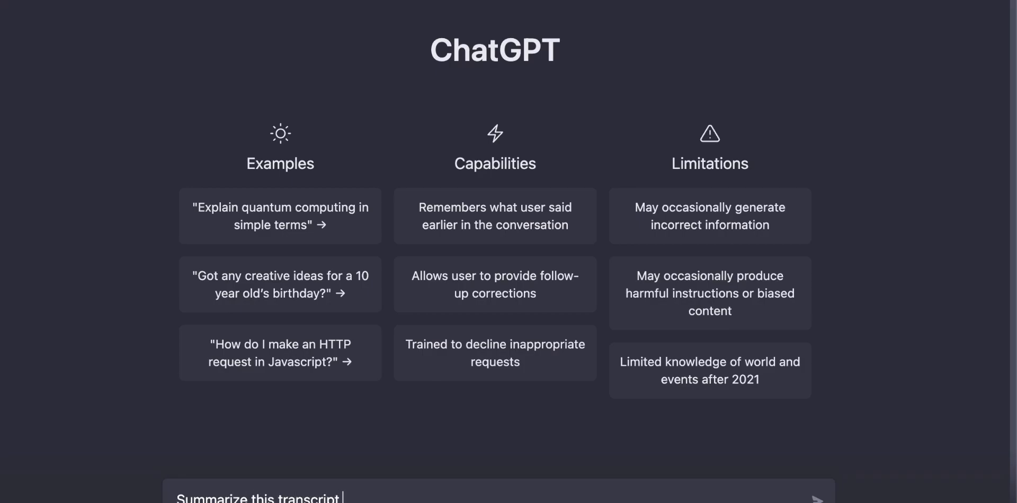
Send "Summarize this transcript in 3 bullet points" with the pasted transcript to ChatGPT
type("in 3 bullet")
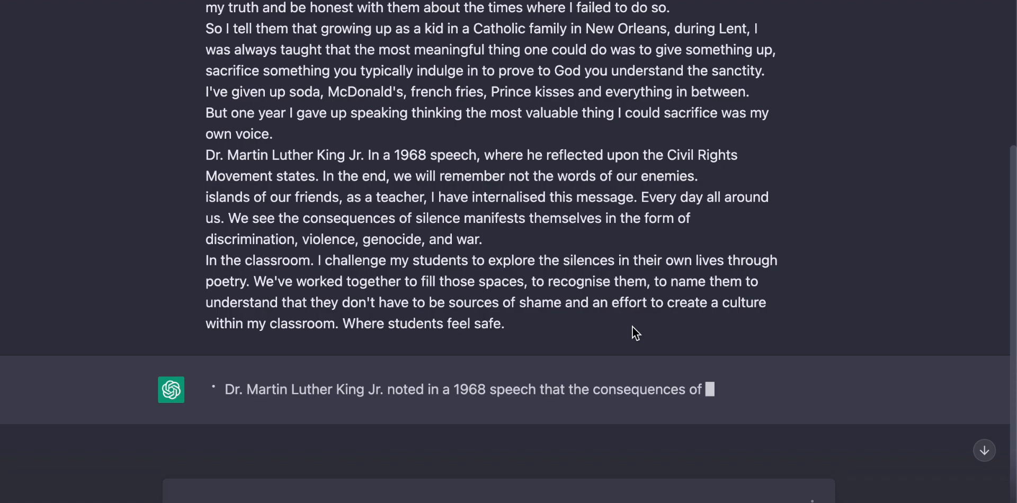
scroll("down", 3)
type("Add 2")
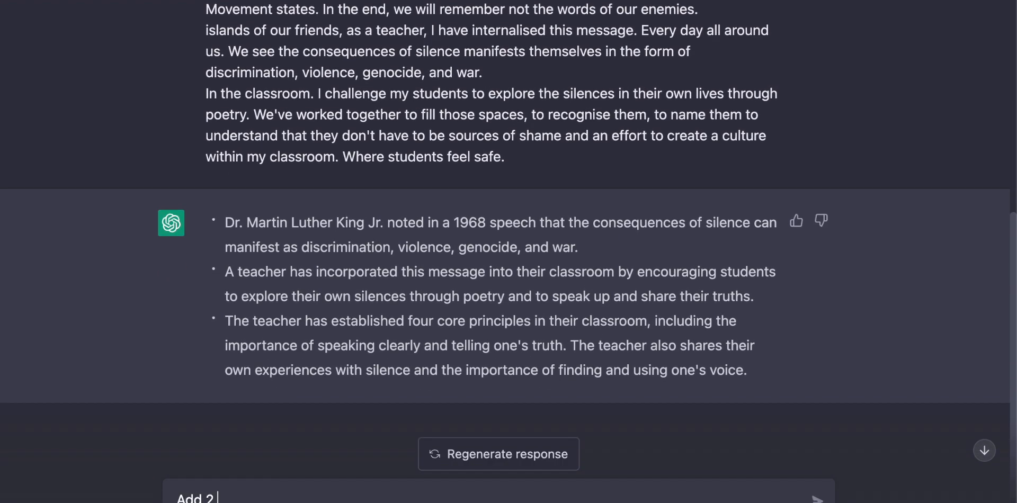
Send the follow-up "Add 2 more bullet points on the topic" and watch the reply begin
type("more bullet poi")
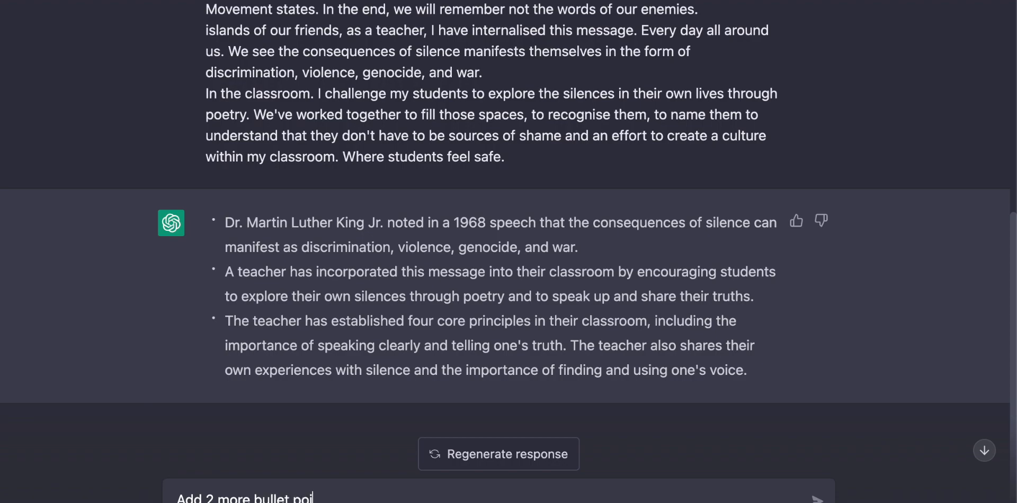
key("Return")
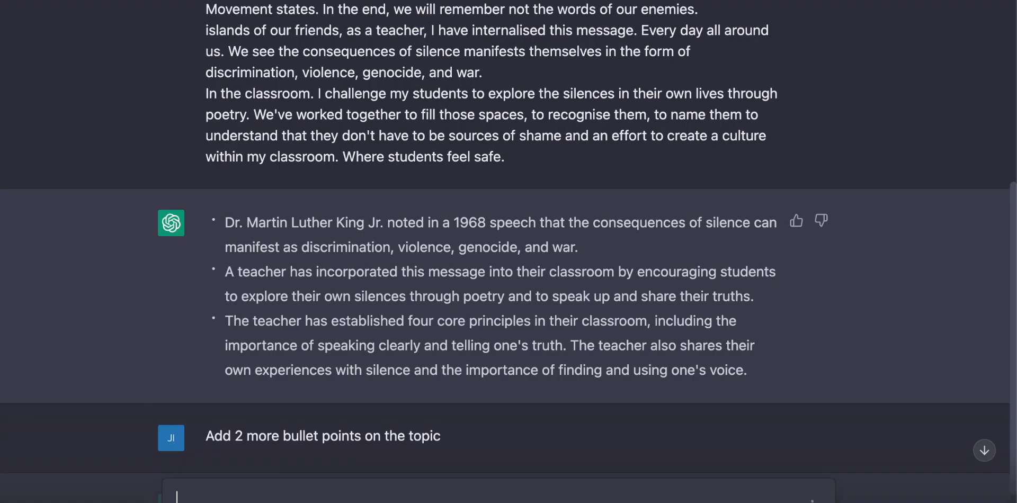
scroll("down", 3)
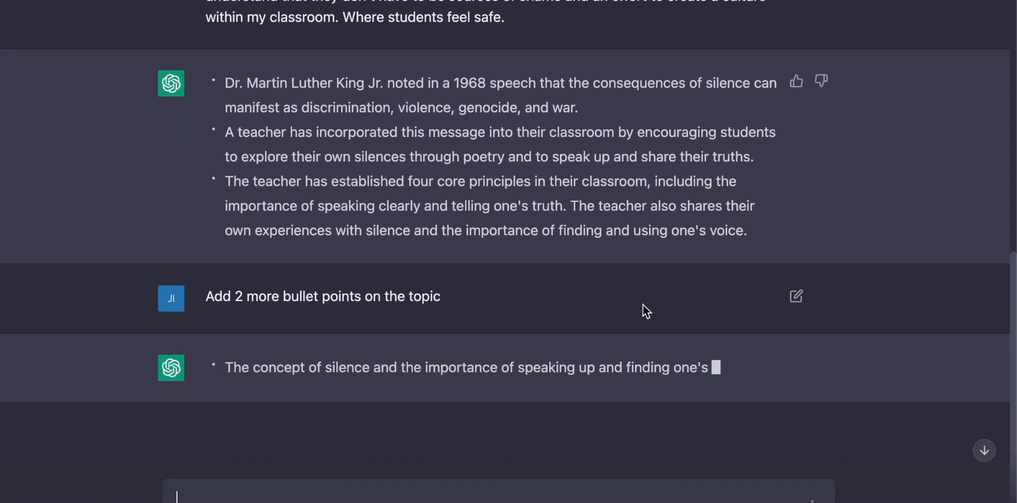